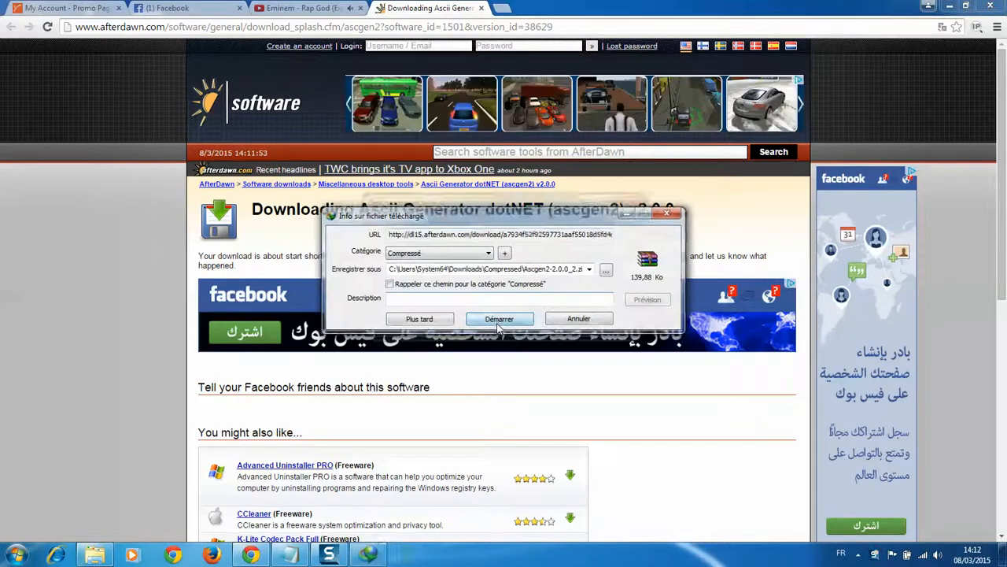
- Download the ASCII Generator zip, run Ascgen2.exe from WinRAR, and dismiss the licence reminder
left_click(499, 318)
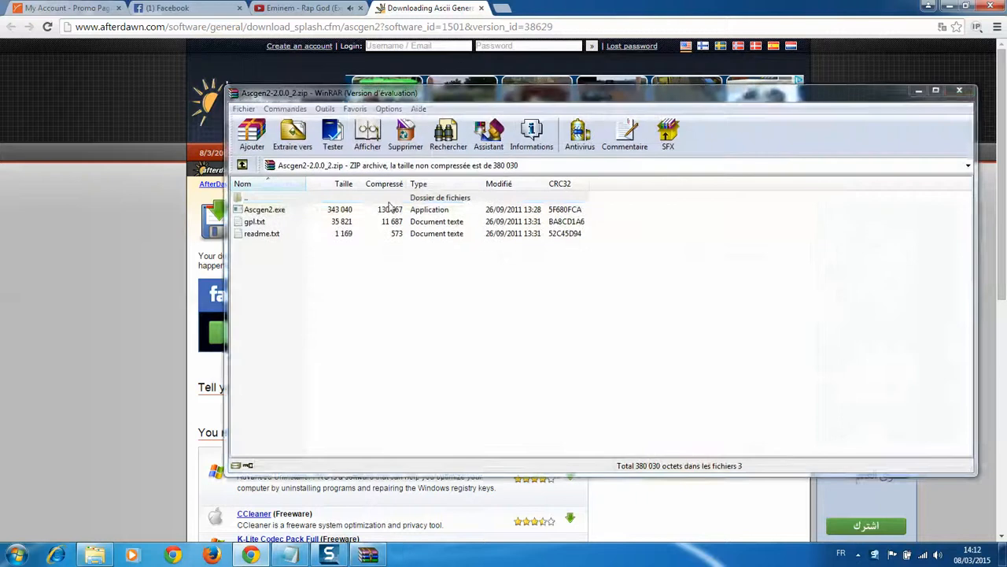
double_click(264, 209)
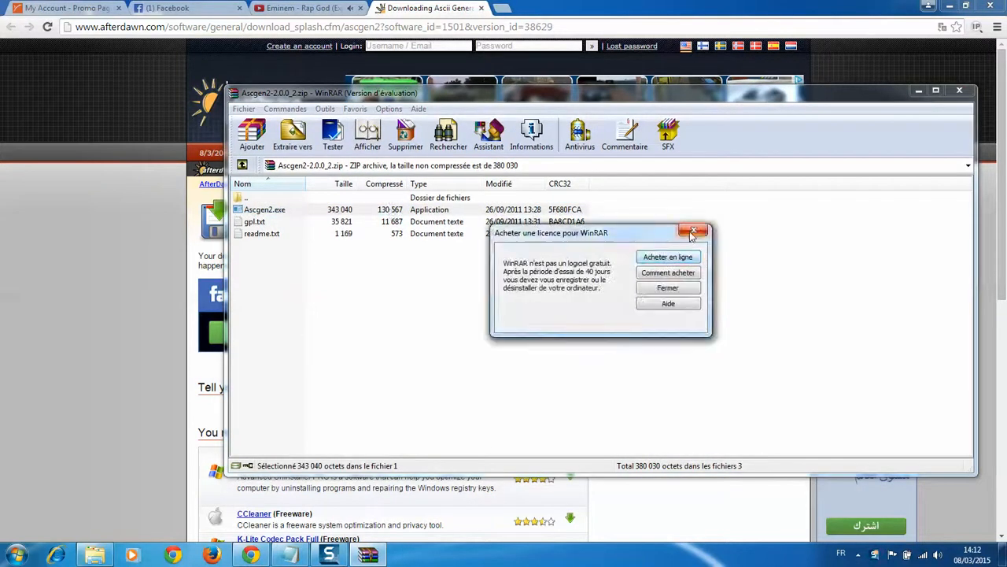
left_click(694, 230)
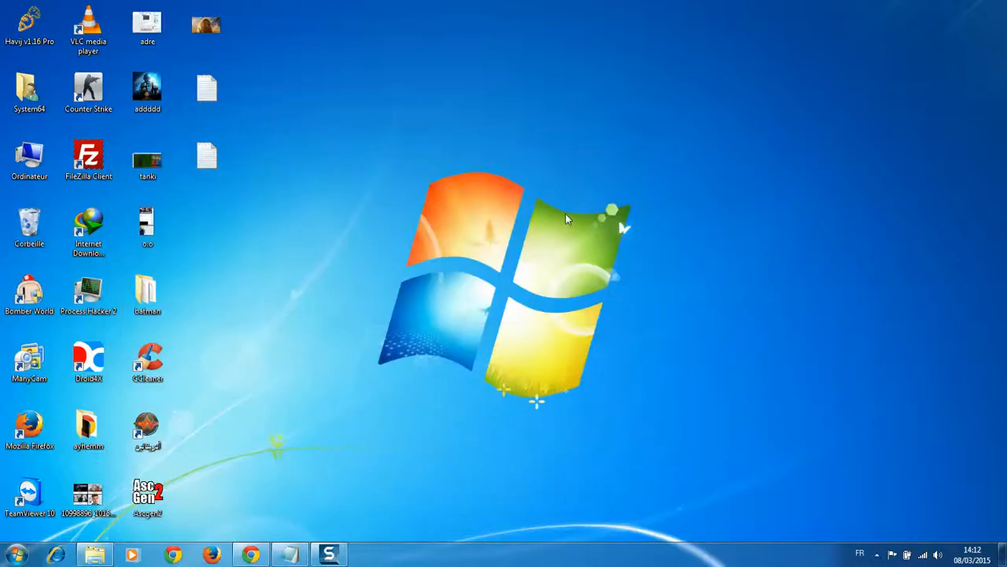
mouse_move(433, 175)
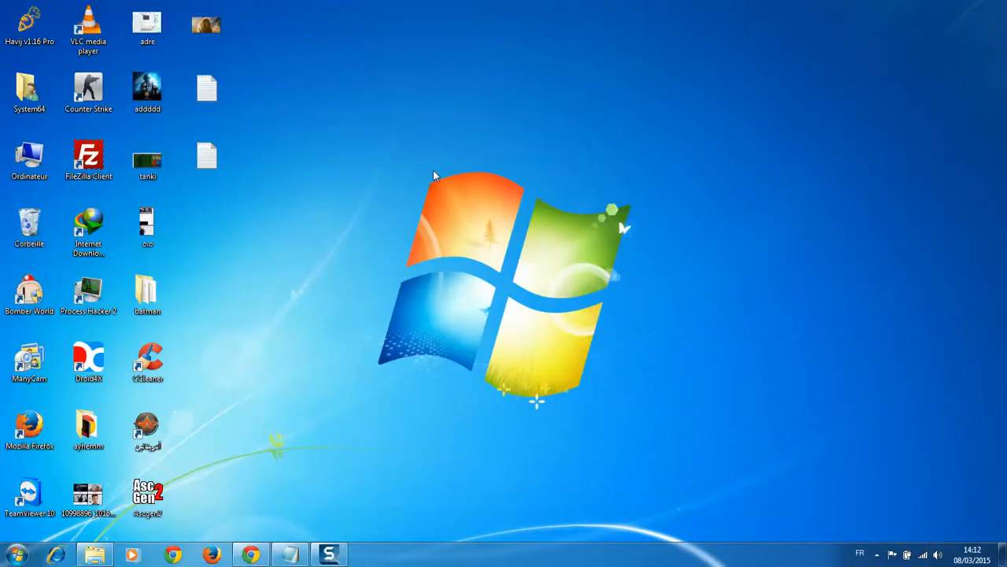
- Launch Ascgen2 from the desktop and open File > Load Image to browse desktop images
double_click(147, 492)
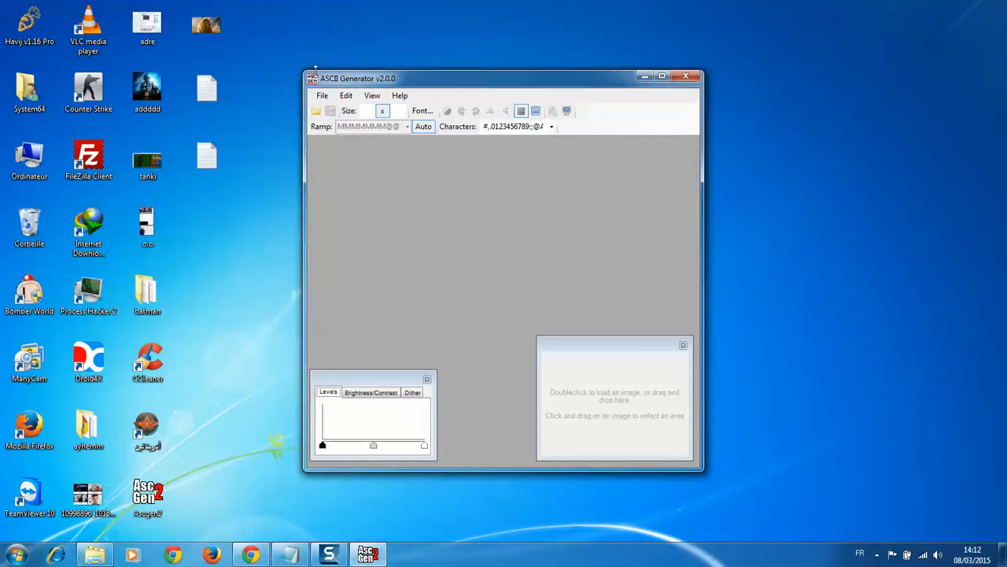
left_click(322, 96)
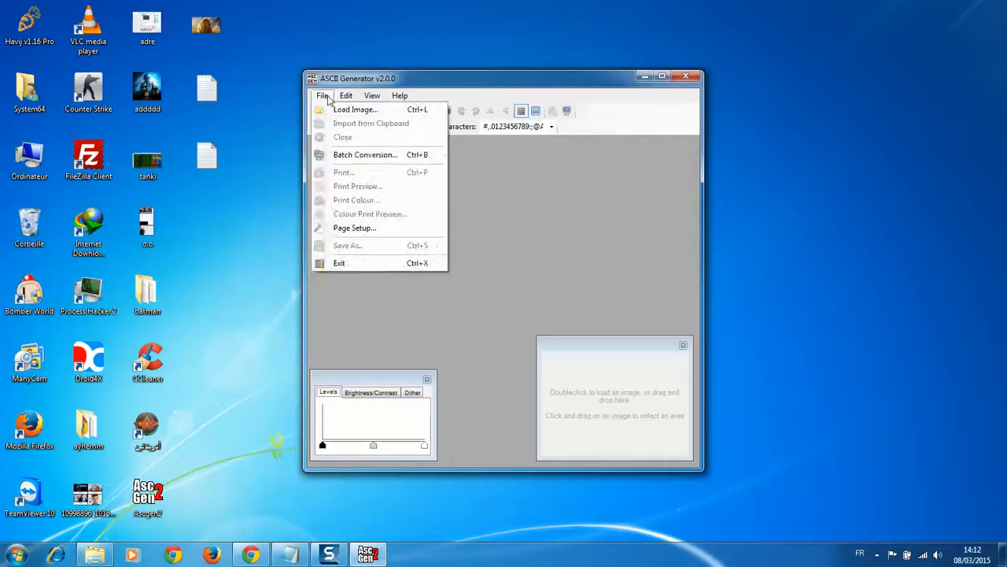
left_click(355, 109)
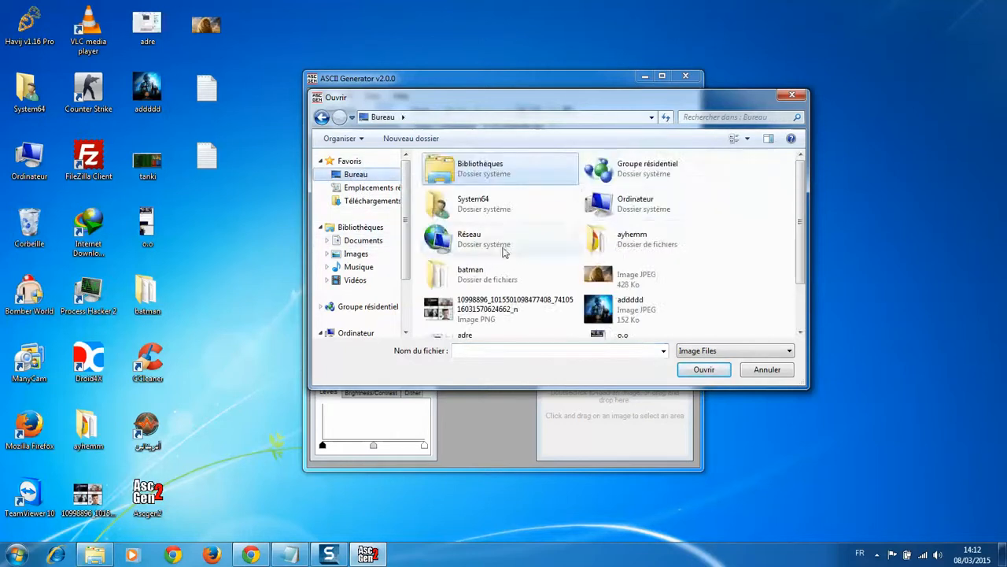
scroll("down", 3)
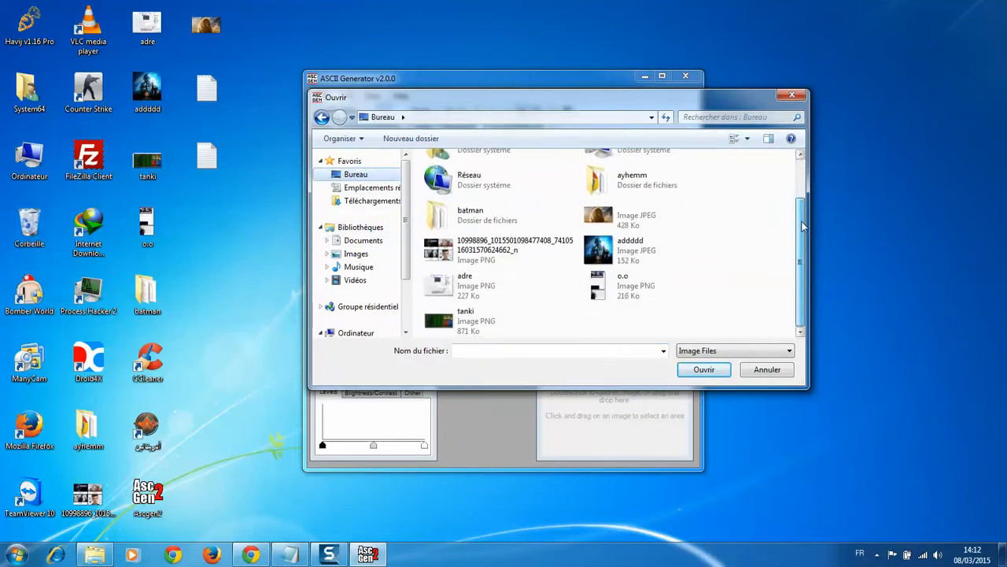
scroll("up", 3)
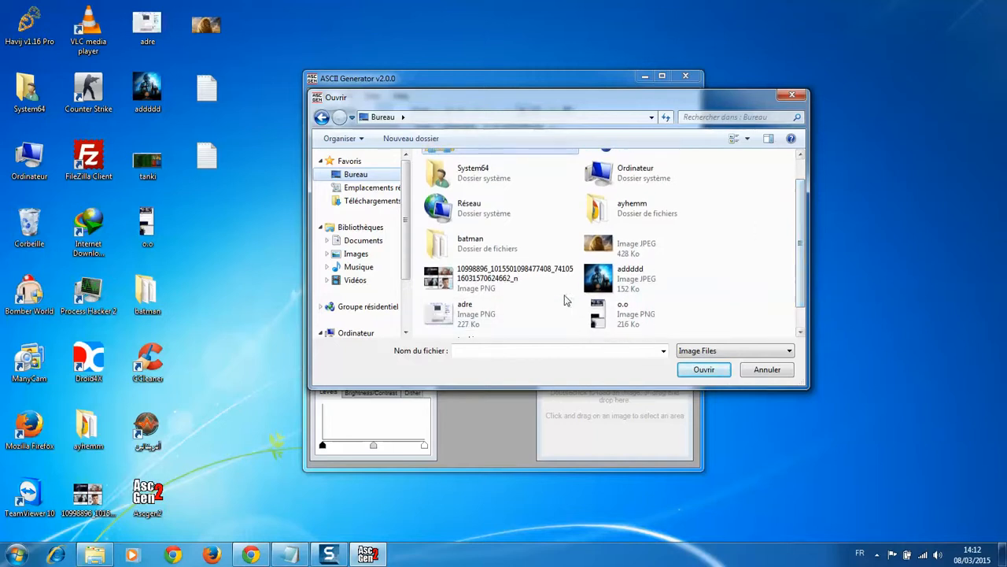
- Load adddd.jpeg, maximize the converter window, and switch back to the Facebook tab
left_click(704, 369)
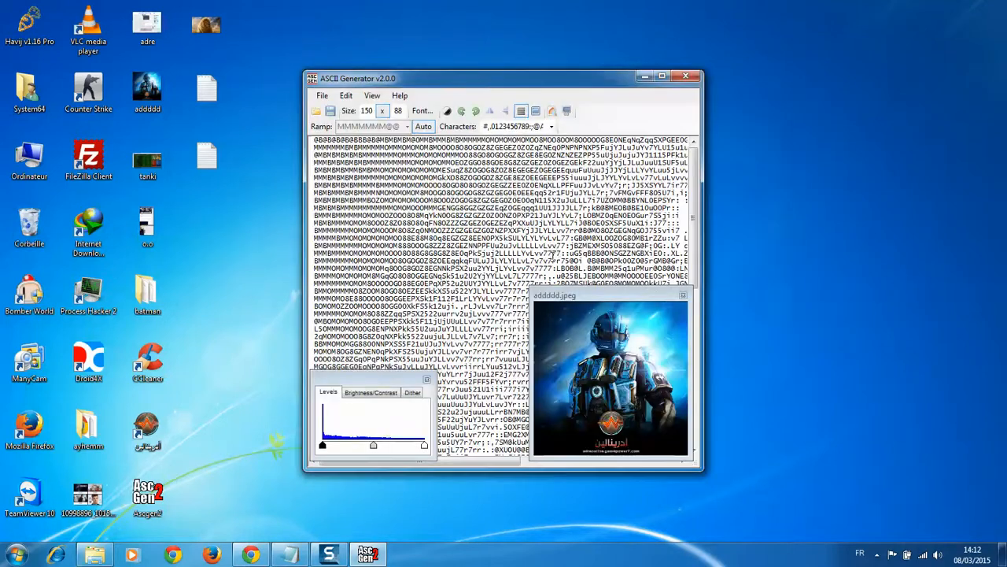
left_click(674, 76)
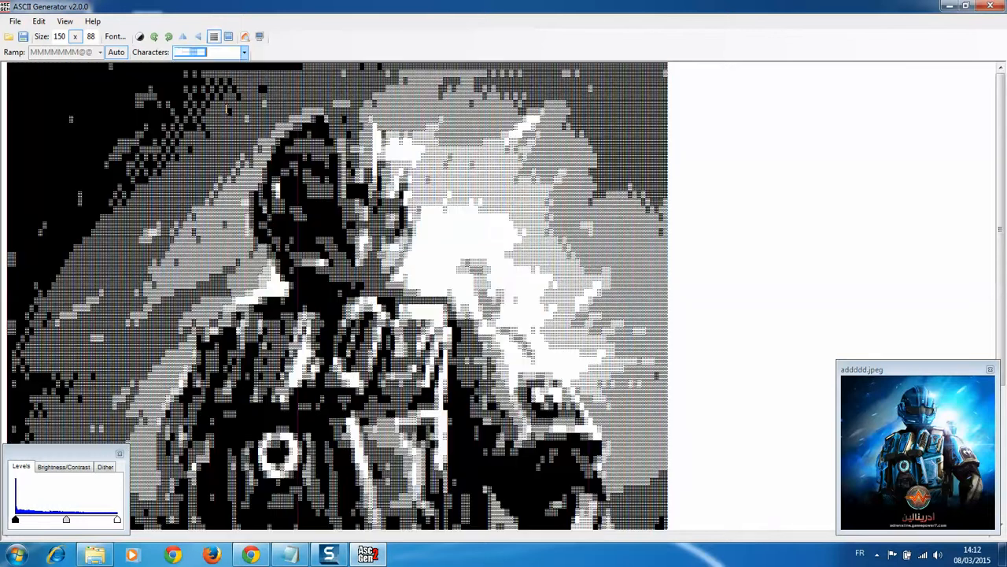
left_click(116, 52)
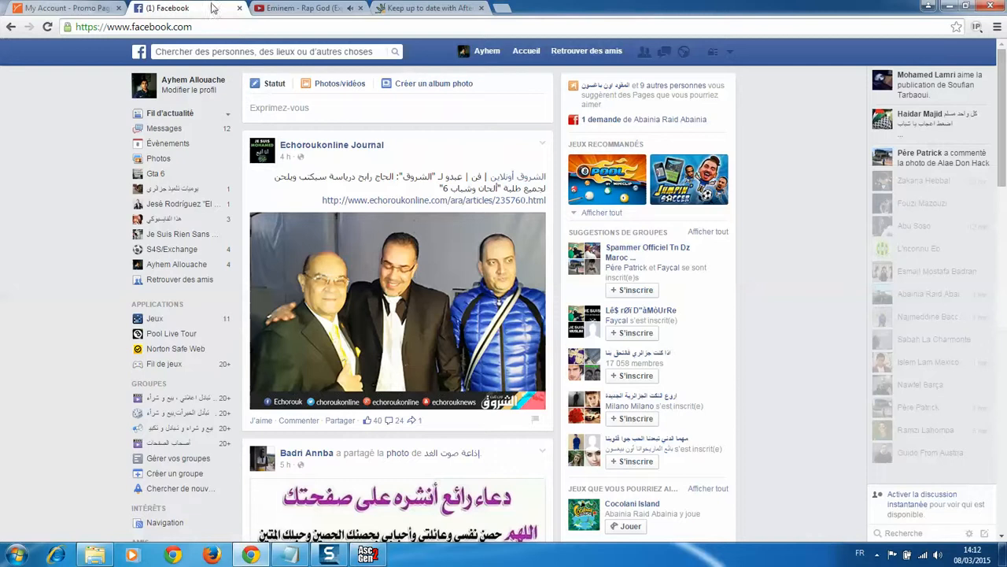
mouse_move(168, 143)
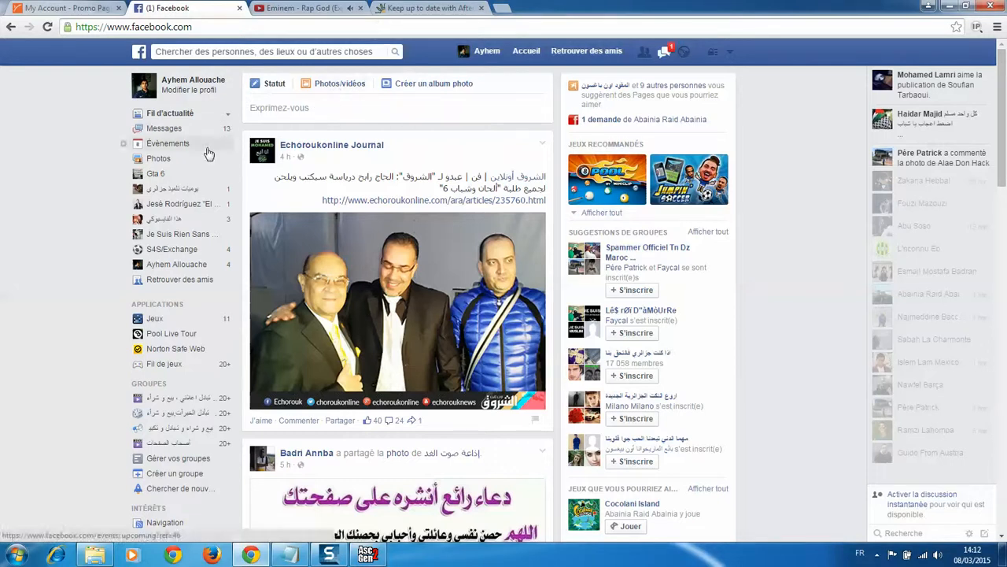
- From Événements, create an event named with the pasted ASCII text and Tout public privacy
left_click(168, 144)
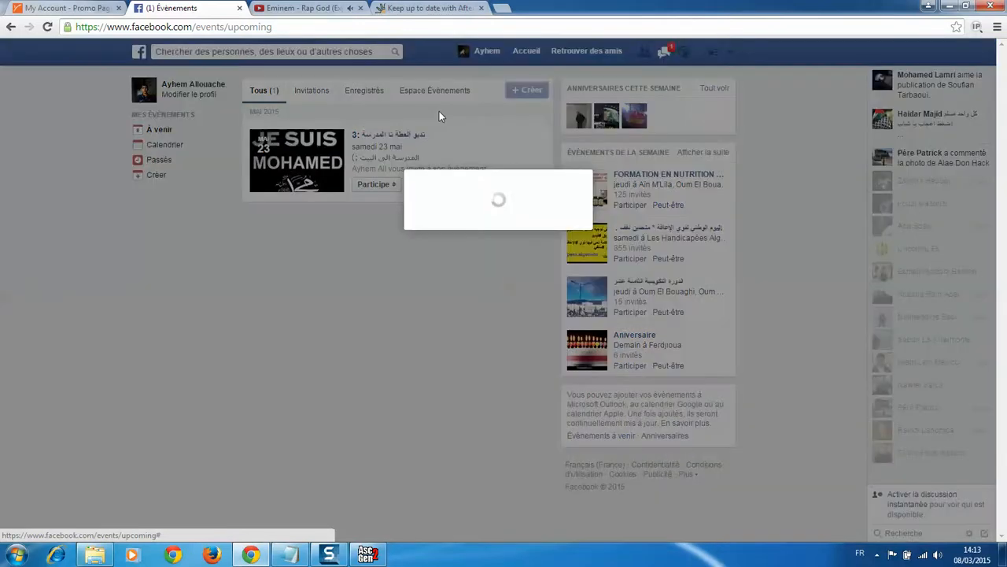
left_click(526, 90)
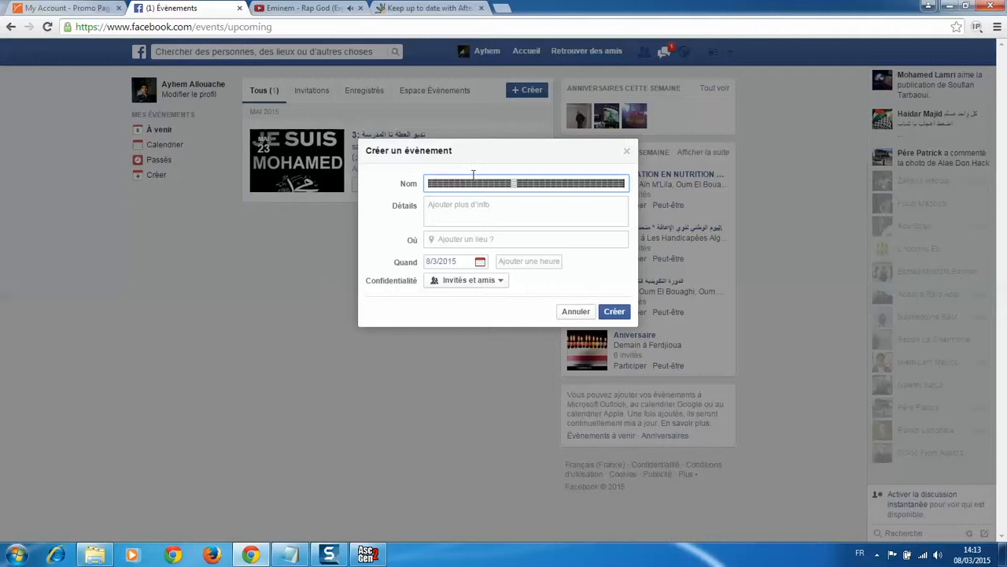
left_click(466, 280)
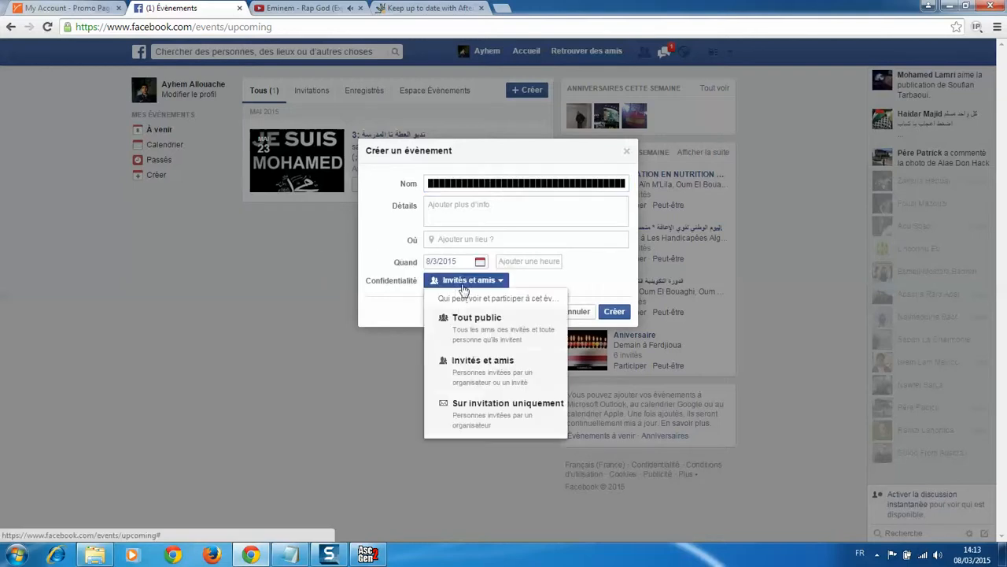
left_click(476, 317)
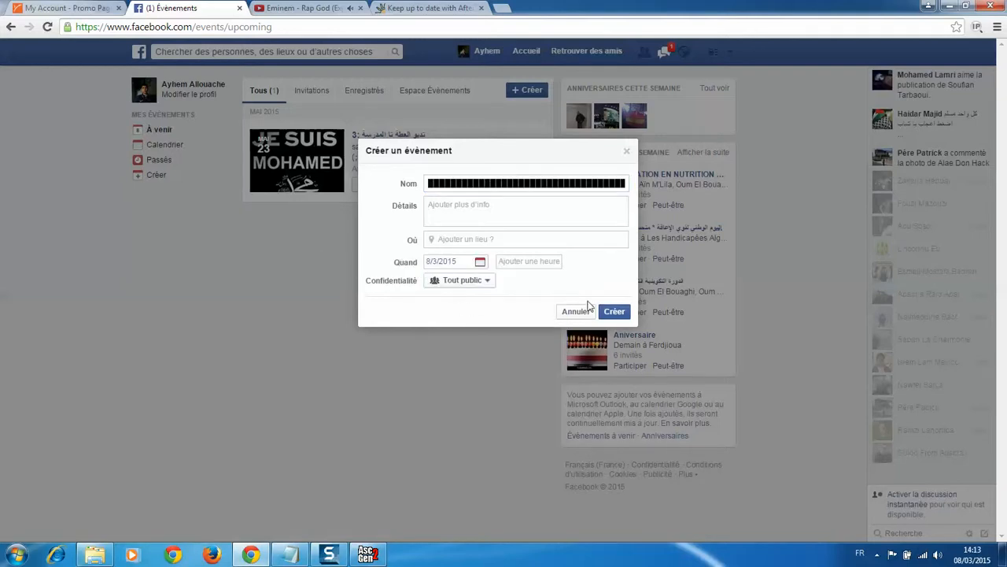
left_click(614, 311)
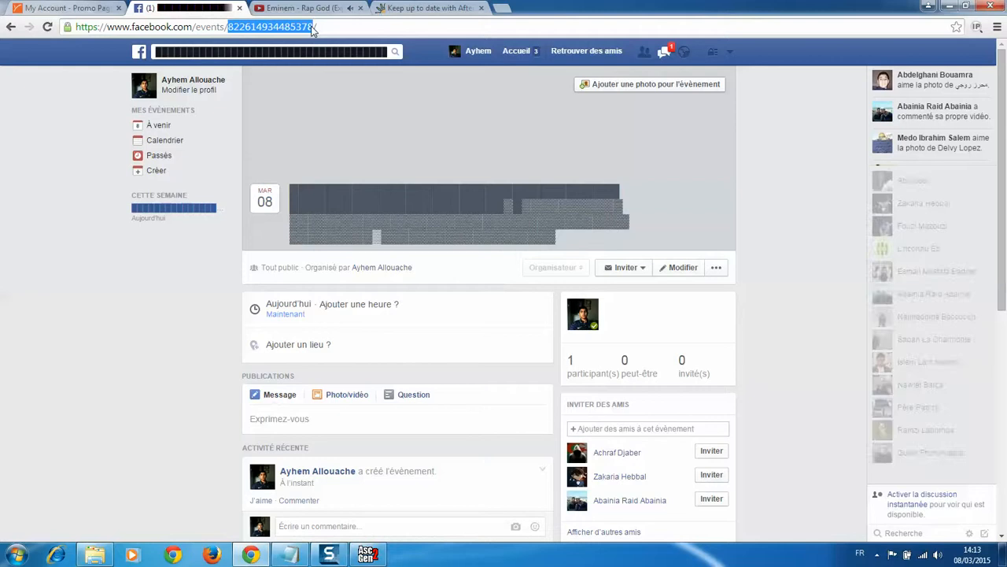
- From Accueil, add the 'hyper bien' feeling to a new status draft and open DevTools
left_click(516, 51)
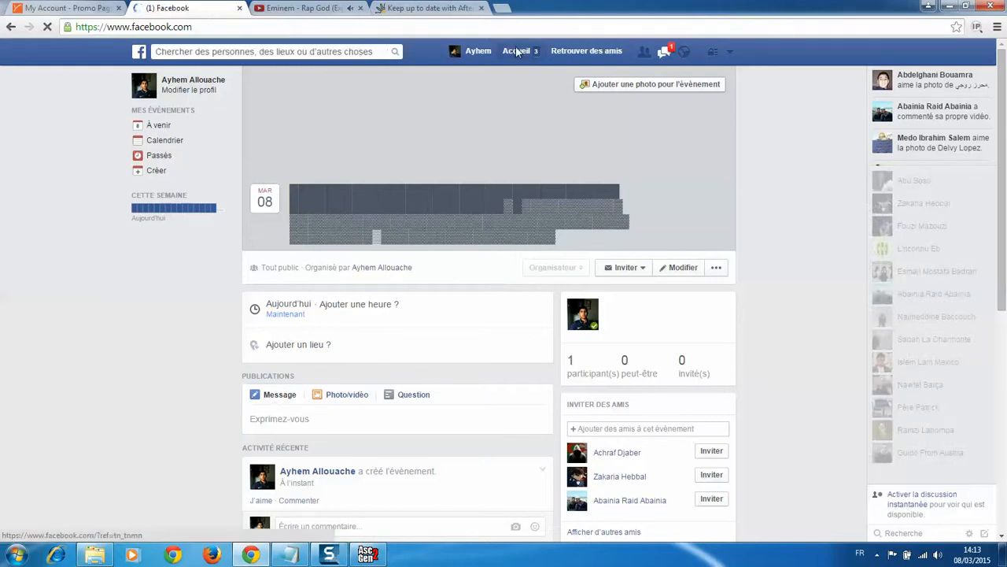
left_click(516, 50)
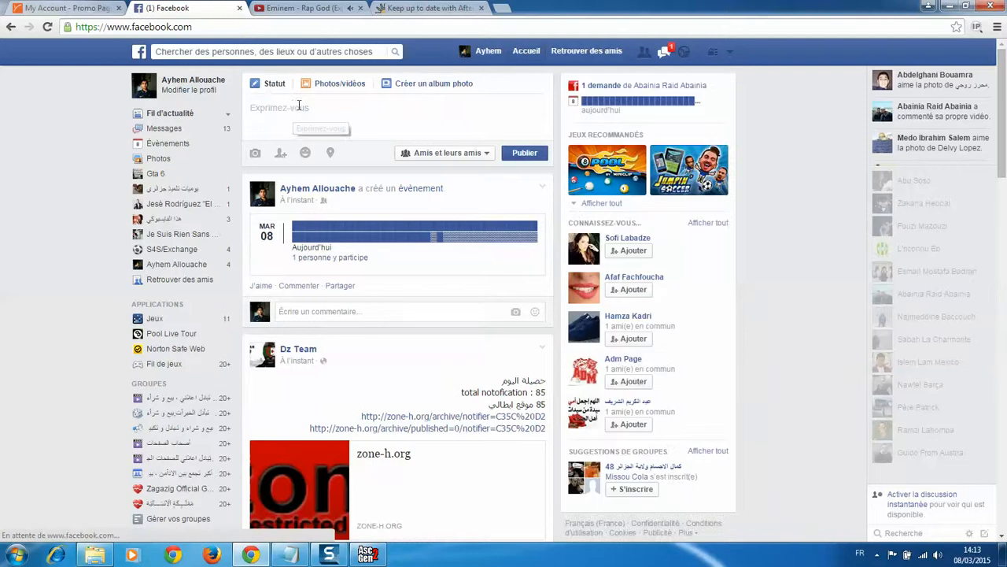
left_click(306, 153)
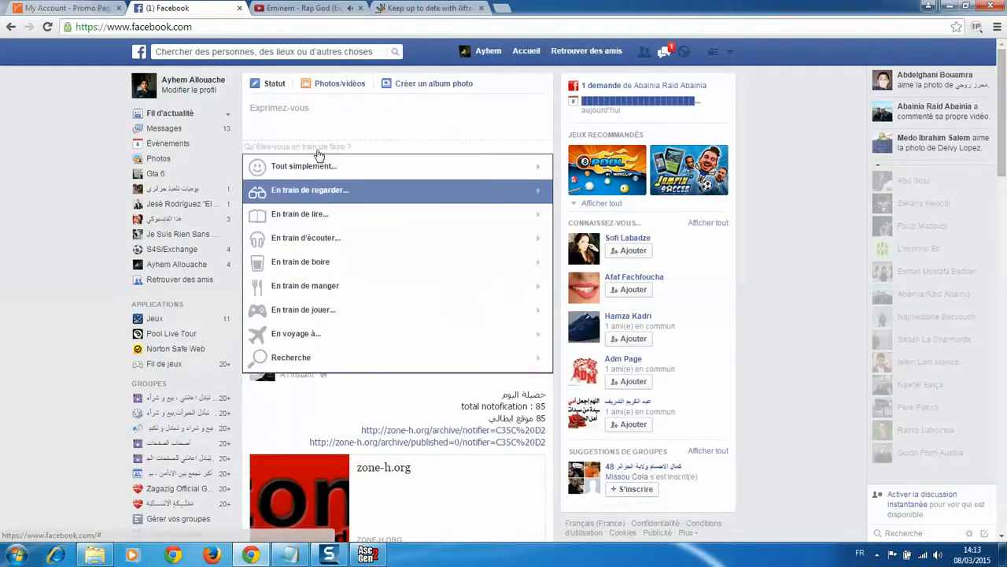
left_click(303, 165)
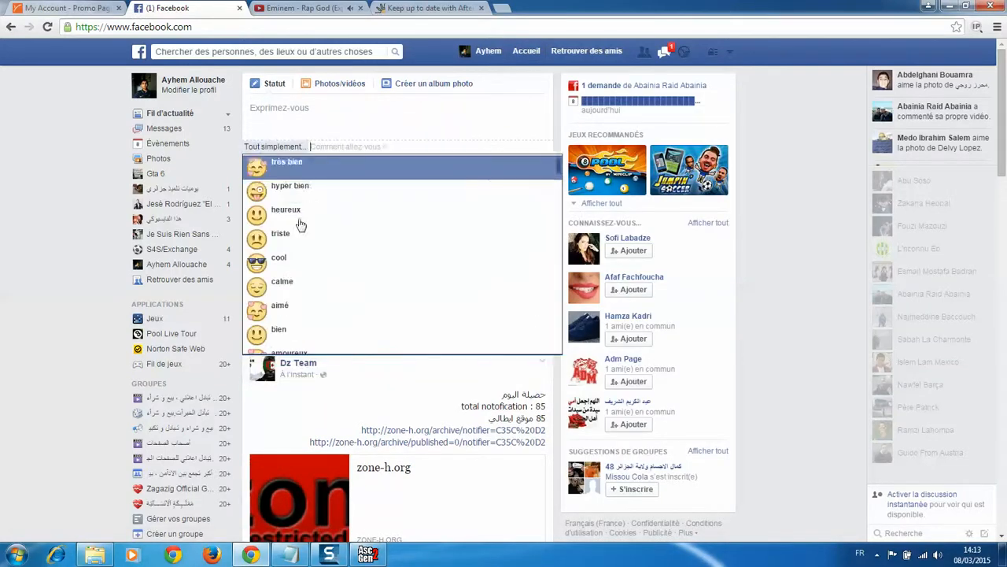
left_click(307, 110)
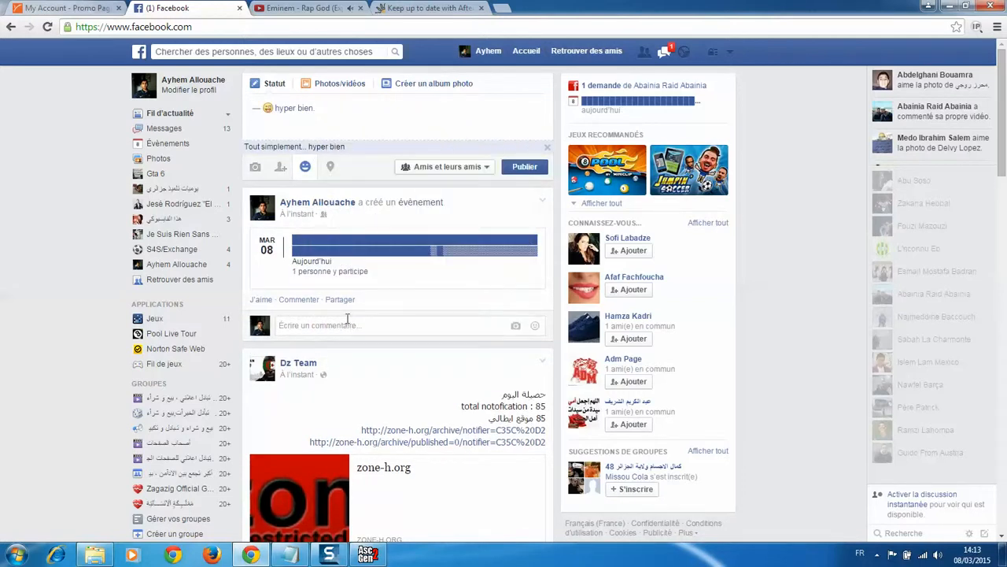
key("F12")
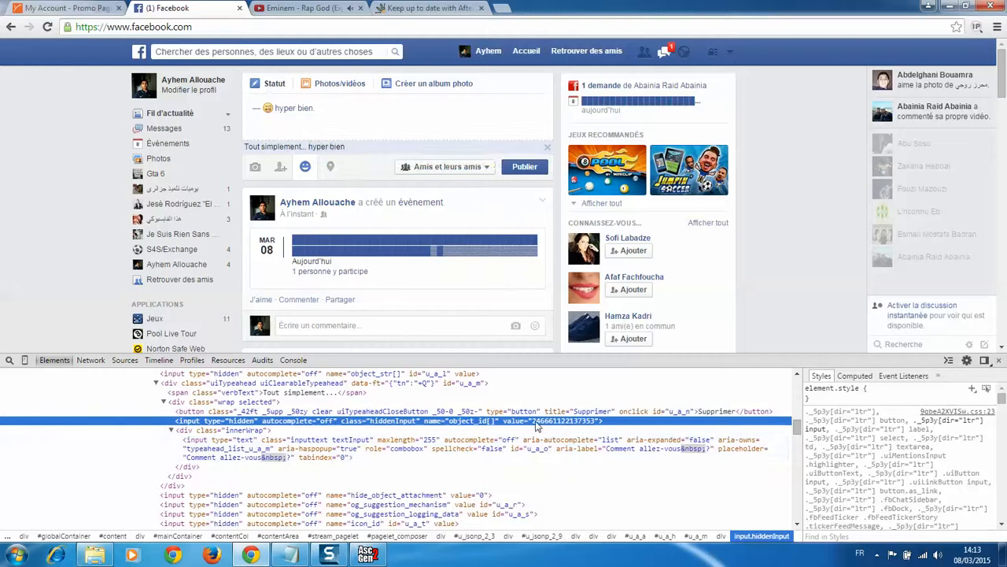
- Edit the value attribute of the hidden object_id input in the Elements panel
double_click(563, 420)
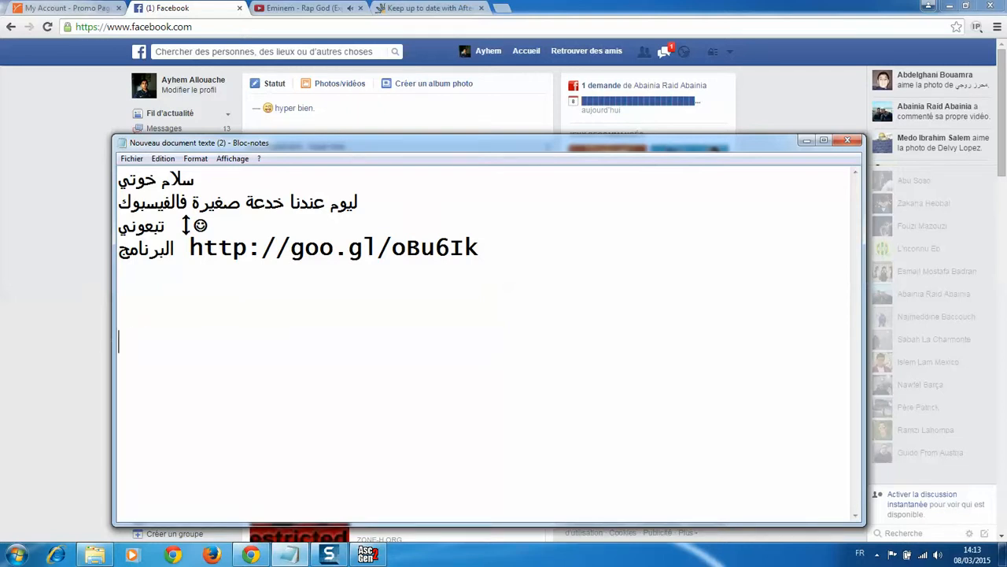
- Add a ':D' line to the Notepad note and click Publier on the status
type(":D")
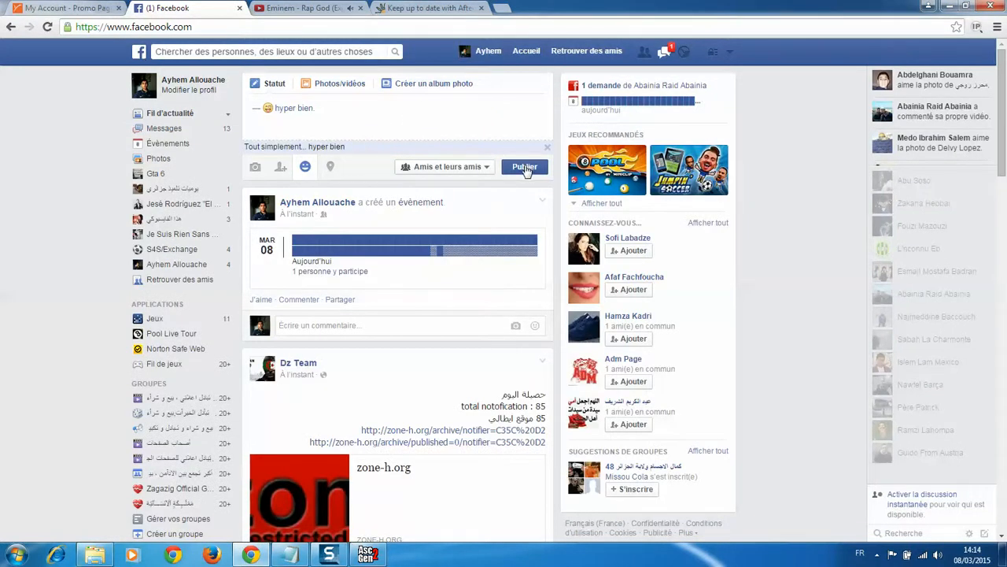
left_click(524, 166)
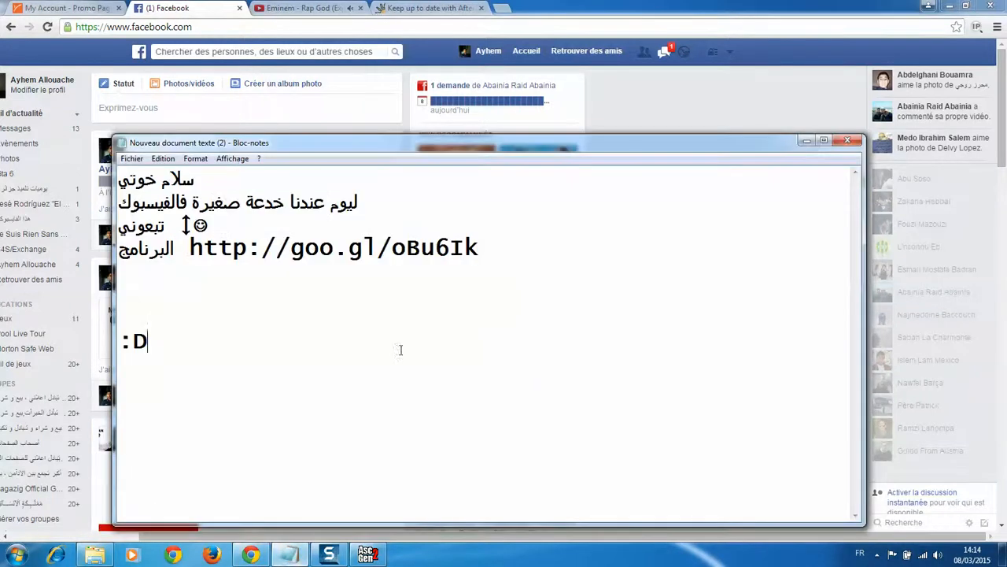
- Type 'شفت', 'شكرا', the signature 'ayhem' and ';)' on new Notepad lines
type("شفتو الخط")
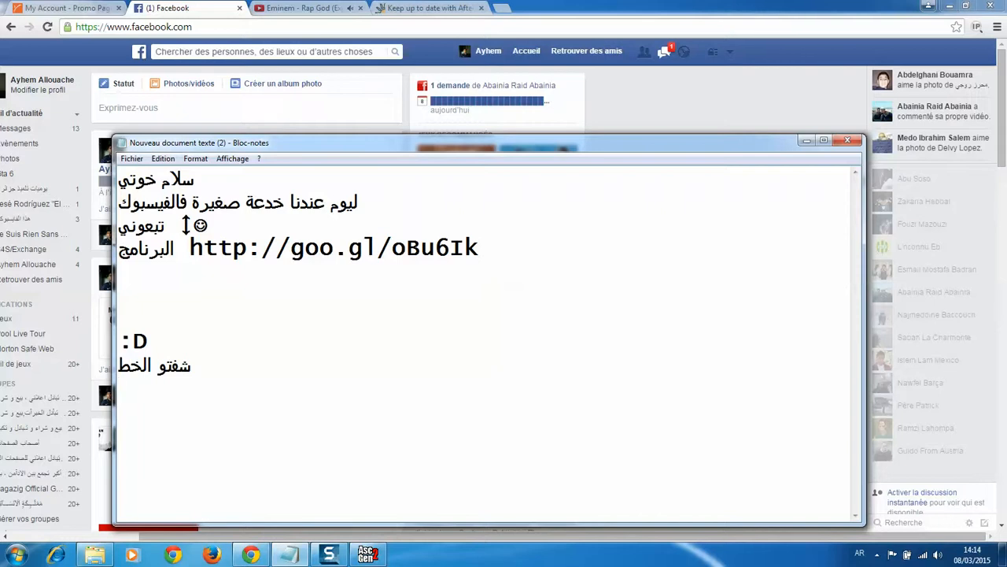
type("شكرا لكم")
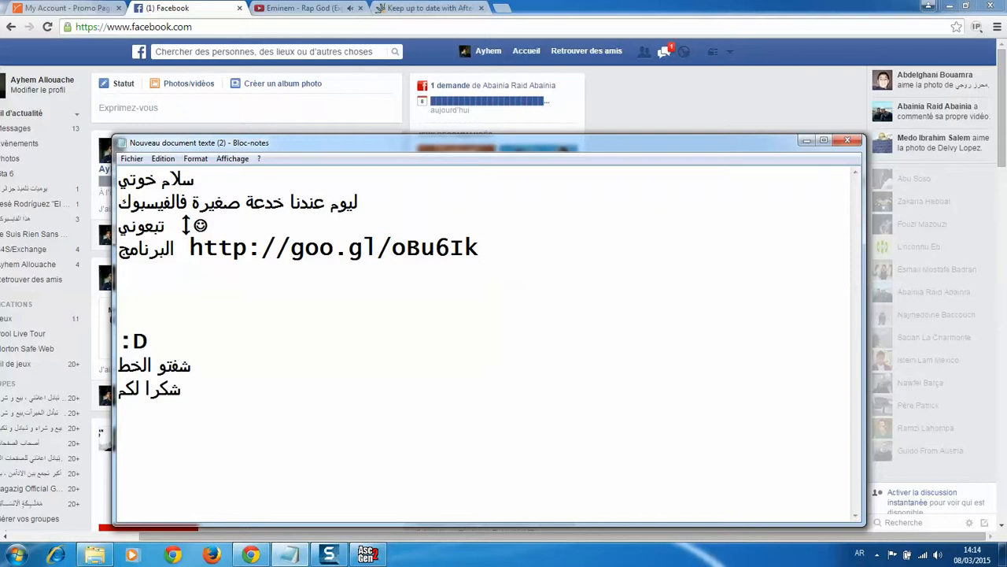
type("ayhem alloauche")
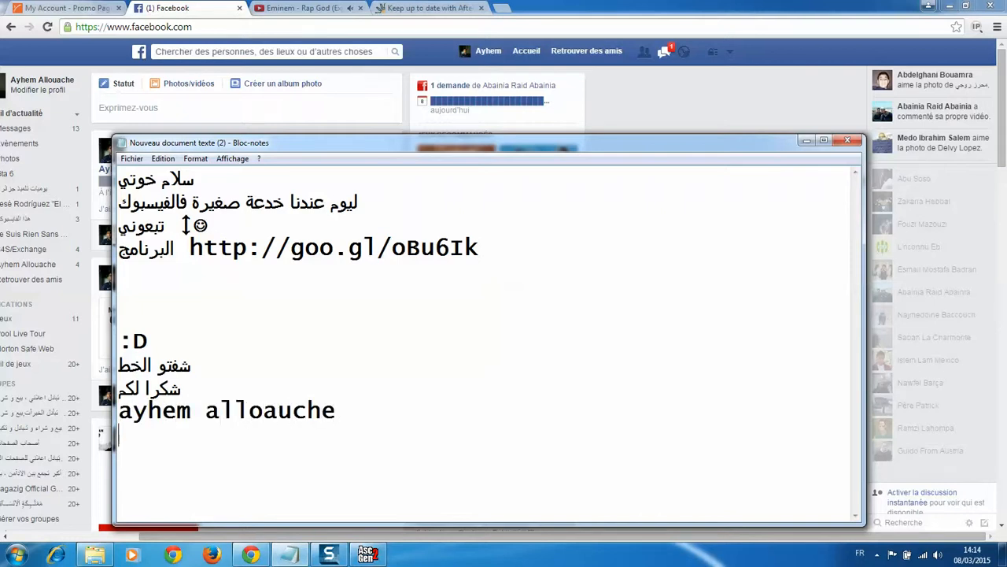
type(";)")
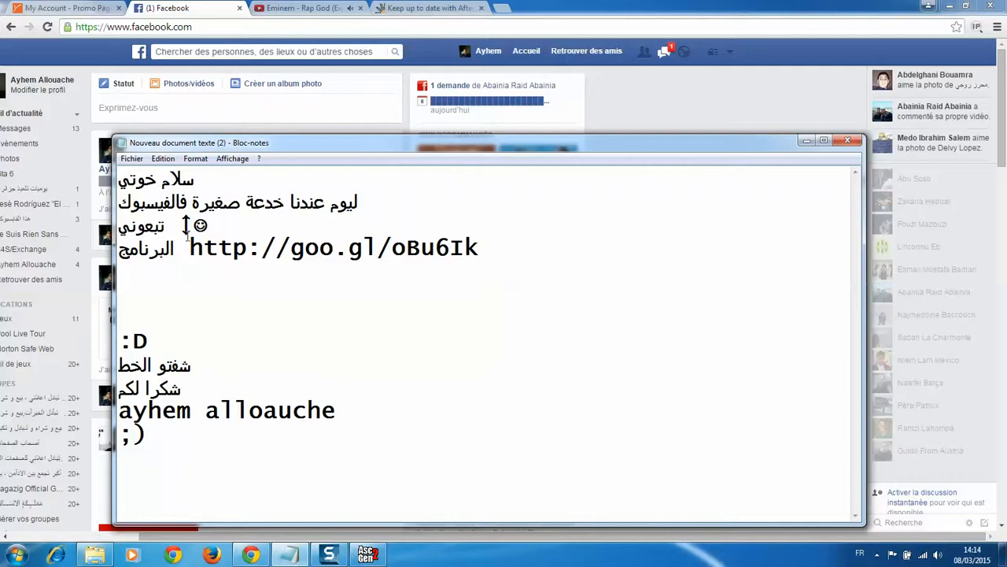